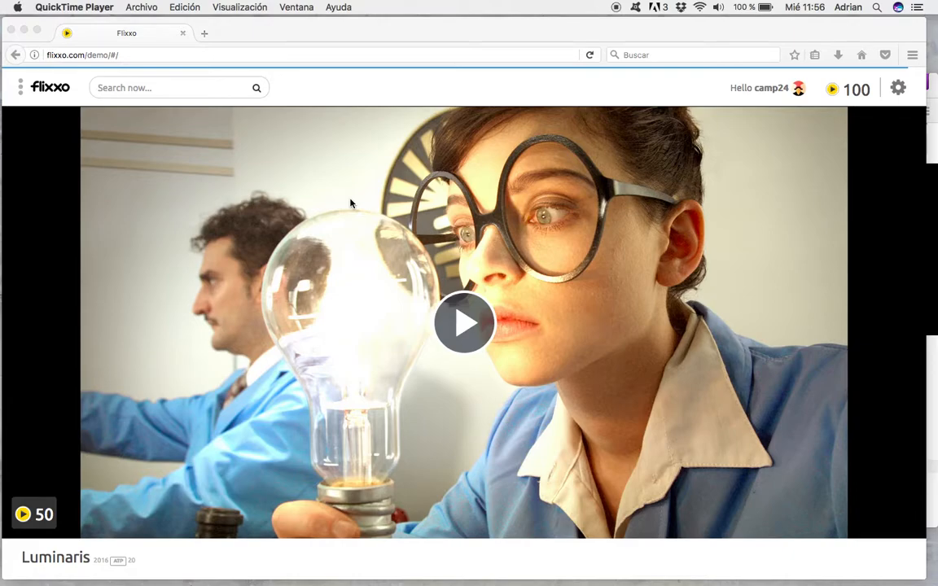
mouse_move(590, 283)
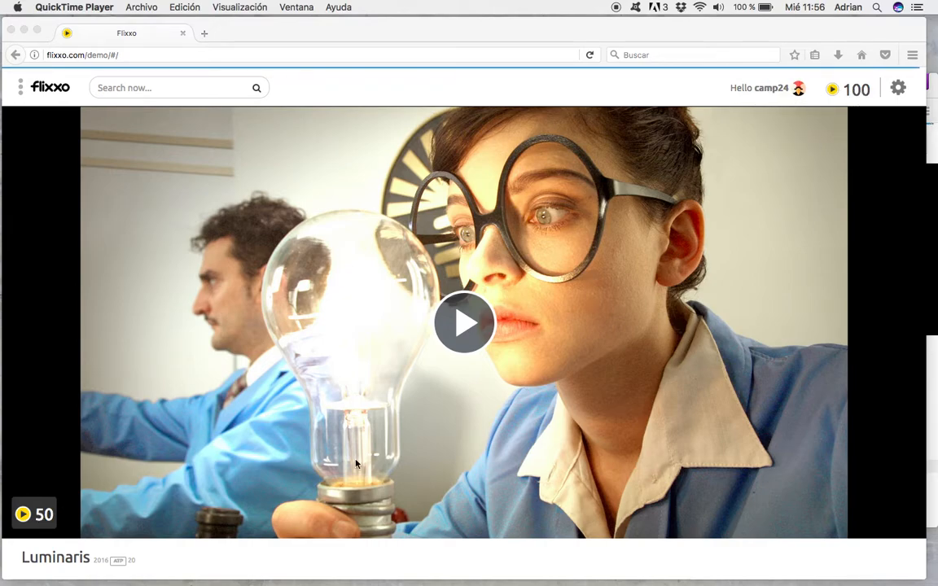
Start Luminaris for 50 credits and view its details in a second window
scroll(down, 3)
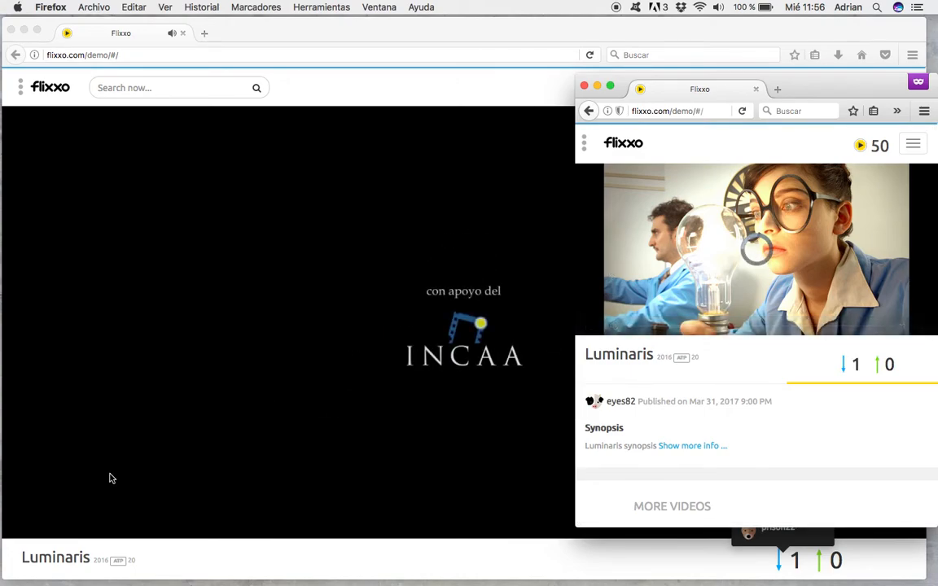
Return to the main window and let Luminaris play while a peer downloads it
click(855, 365)
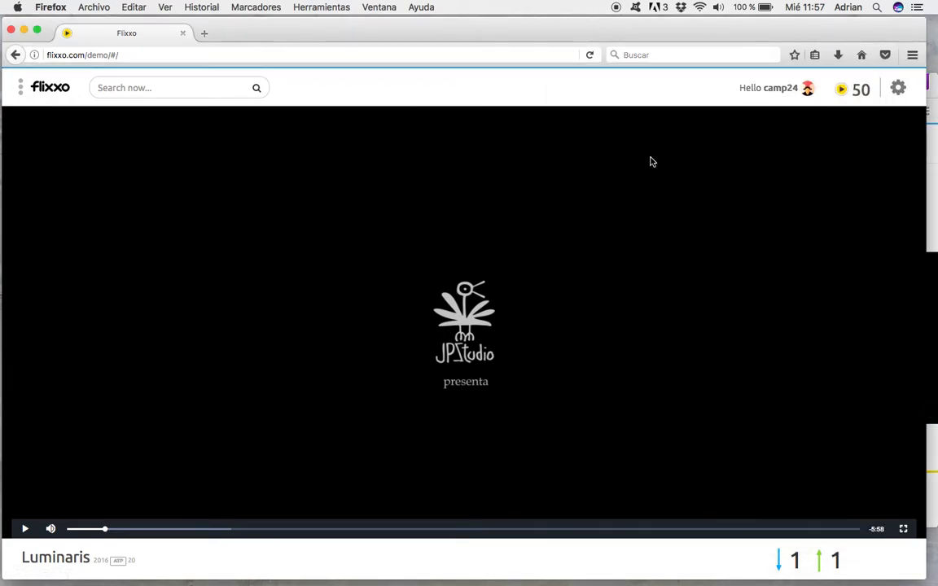
scroll(down, 3)
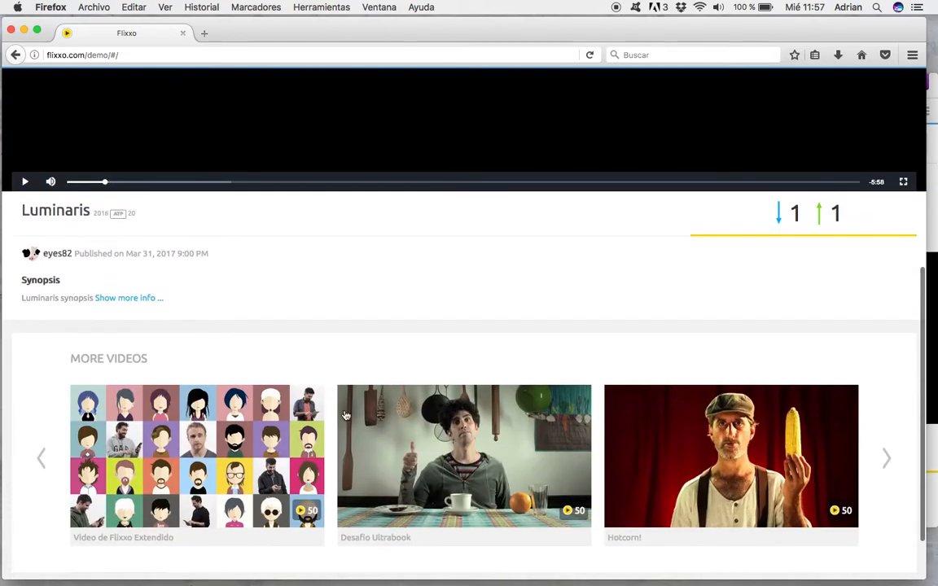
Open Video de Flixxo Extendido from More Videos and try to play it with 0 credits
click(463, 456)
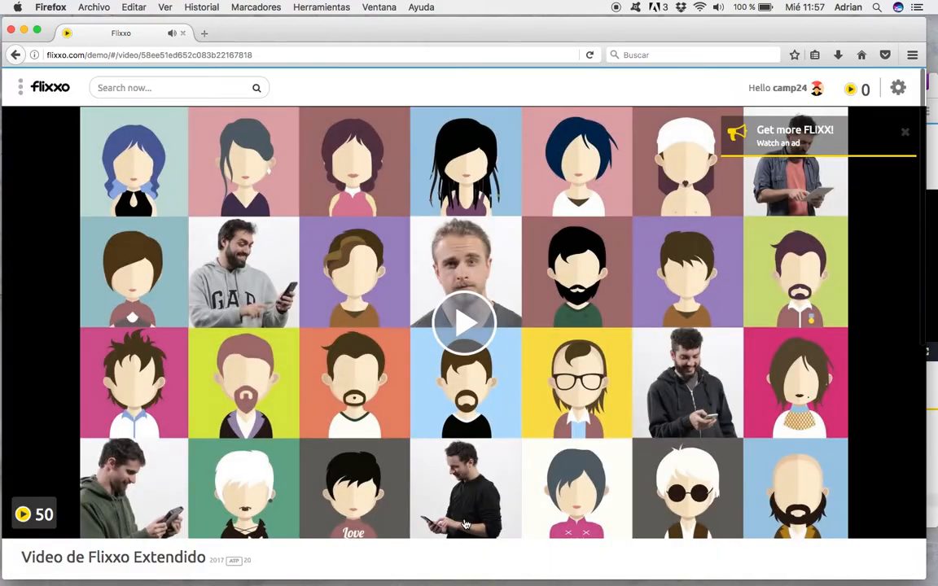
click(464, 323)
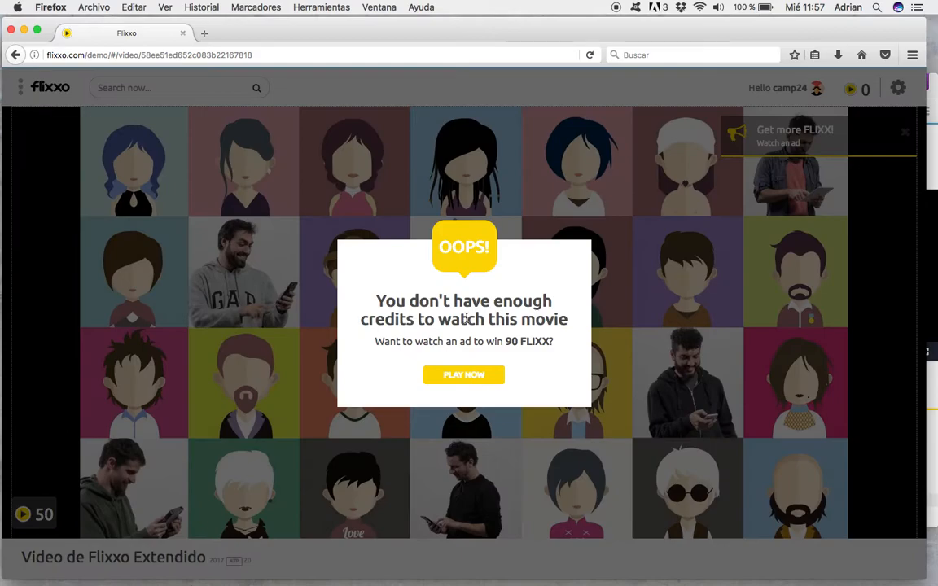
mouse_move(612, 317)
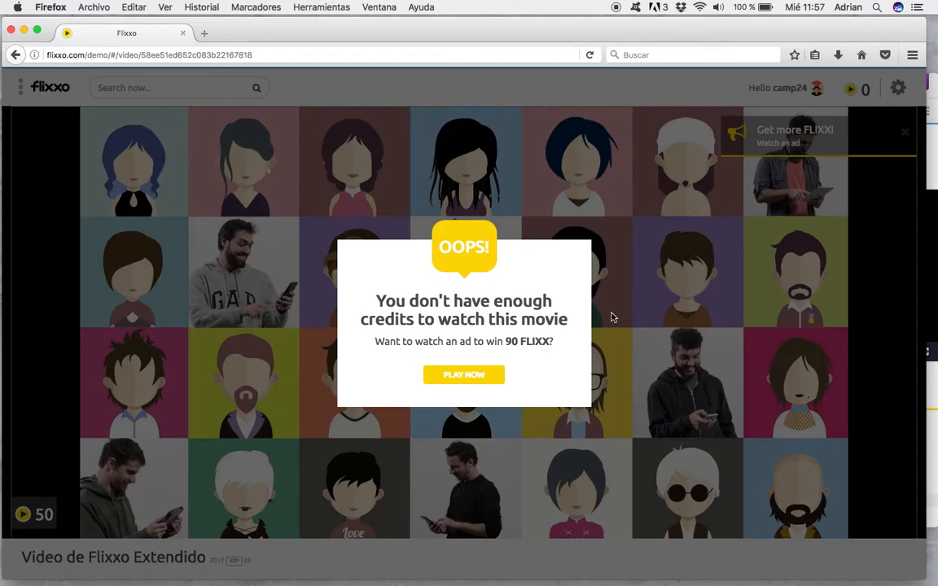
mouse_move(406, 361)
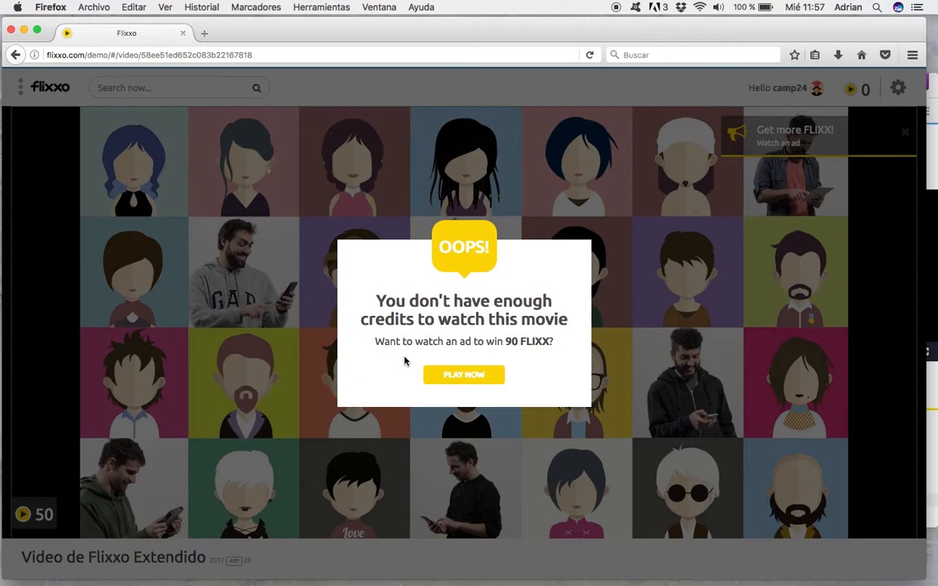
Accept PLAY NOW in the OOPS dialog to watch an ad for 90 FLIXX
click(463, 375)
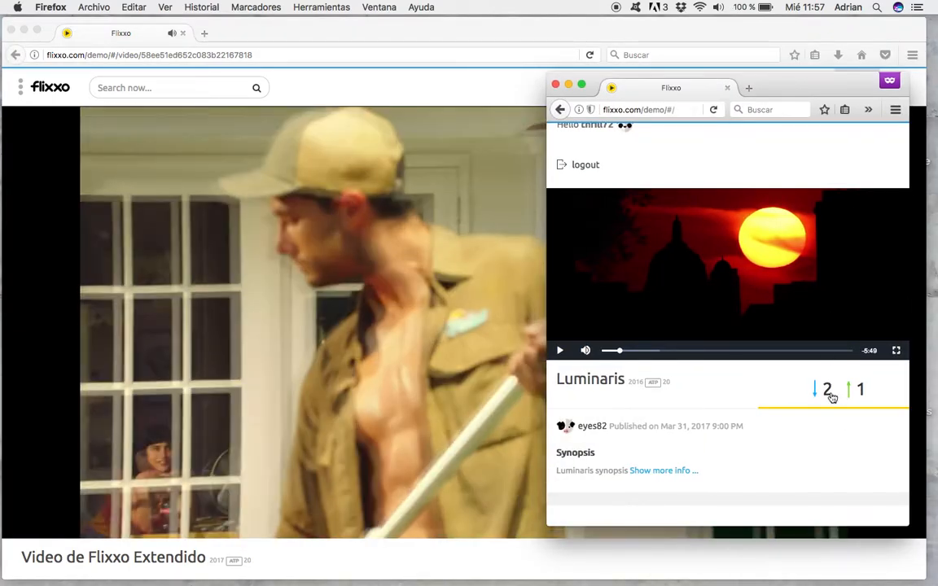
Check Luminaris sharing earnings and browse More Videos while the ad finishes at 90 credits
click(814, 389)
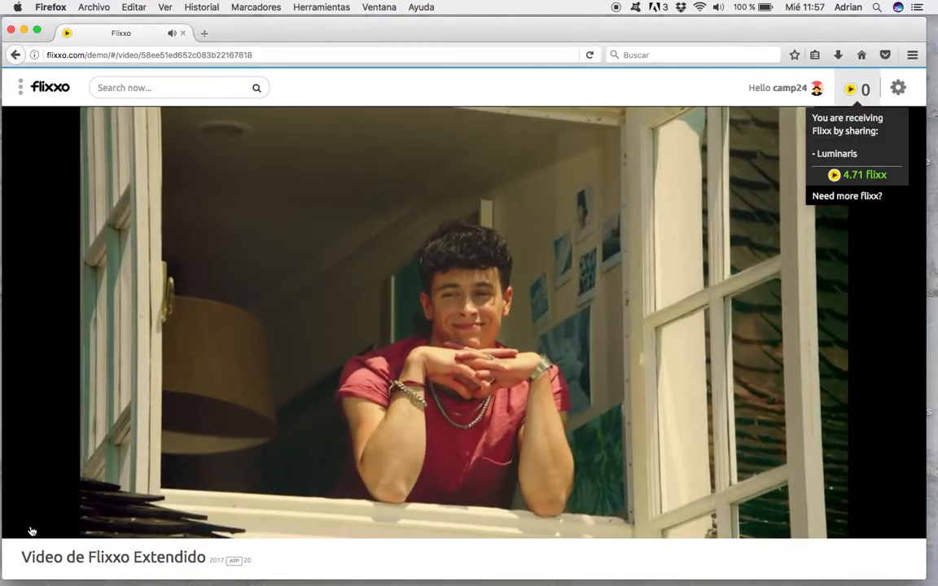
click(469, 318)
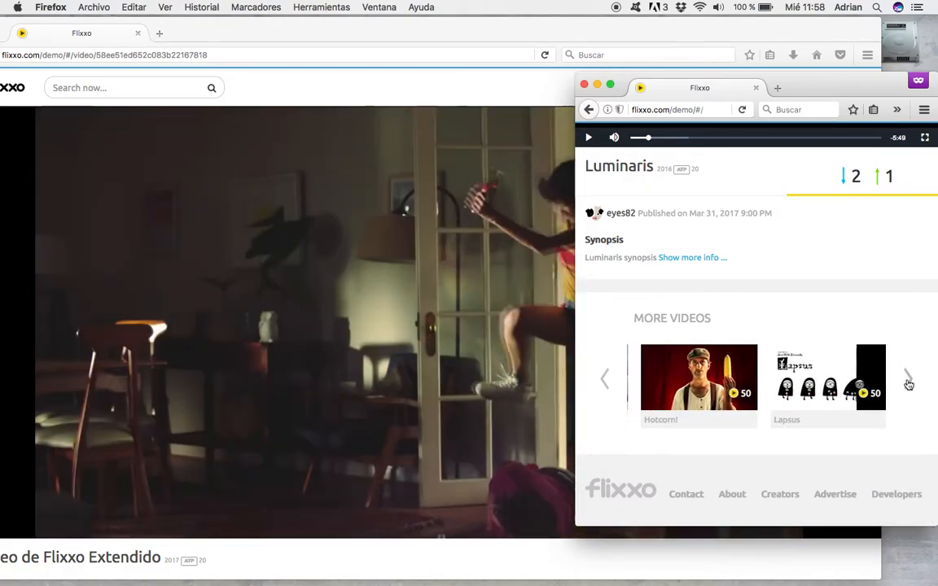
click(909, 378)
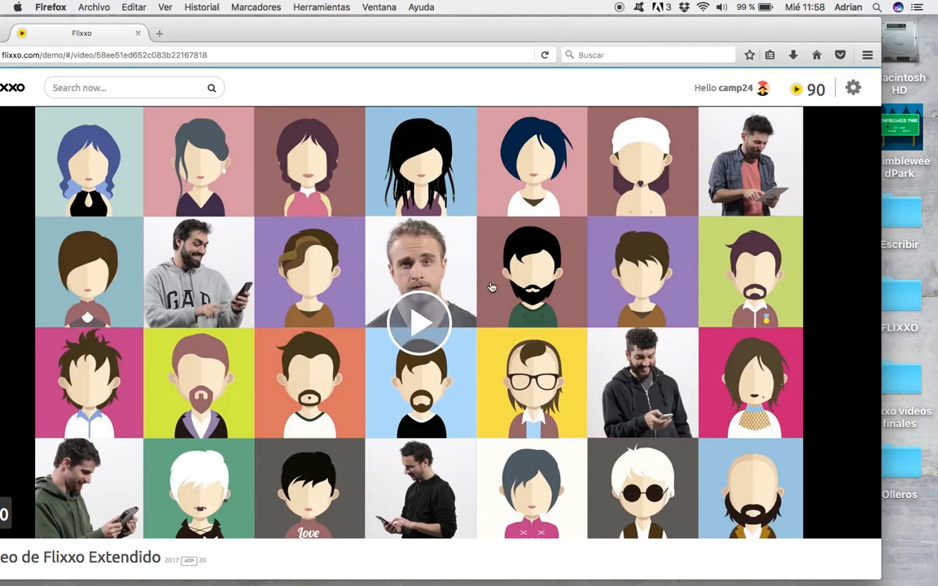
Play Video de Flixxo Extendido, spending 50 credits and leaving 40
click(420, 323)
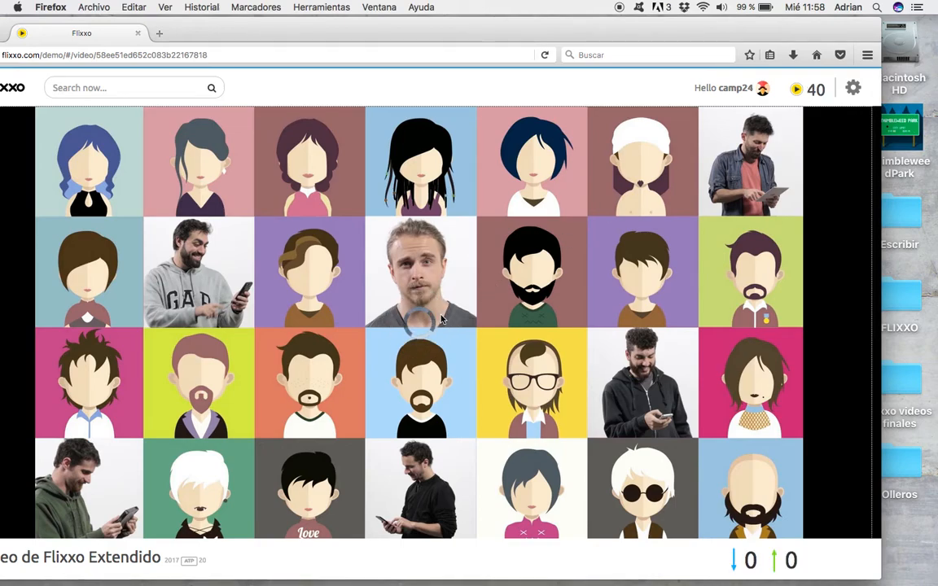
click(420, 274)
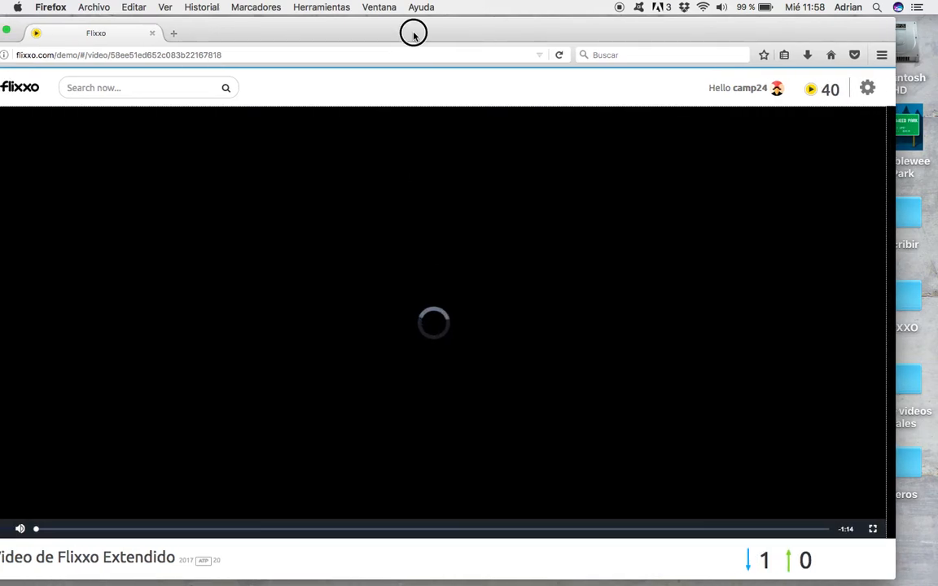